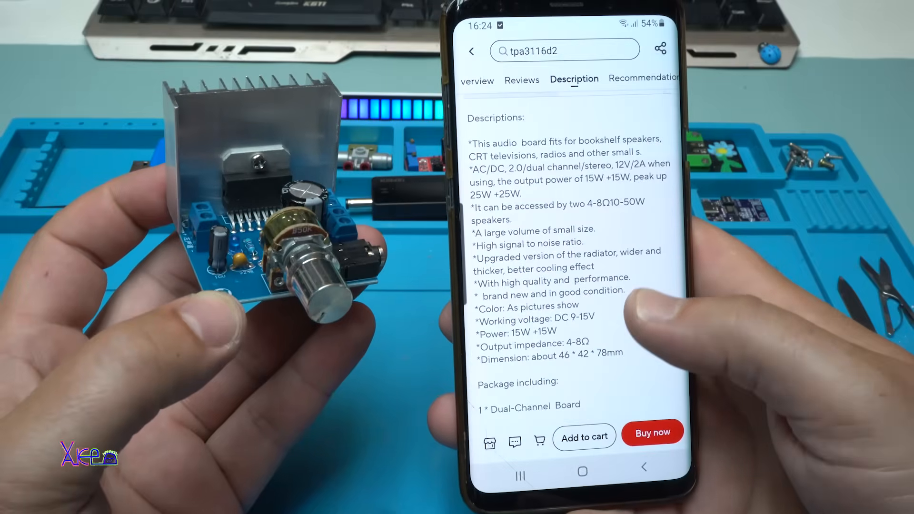
{"action": "scroll", "scroll_direction": "down", "scroll_amount": 3}
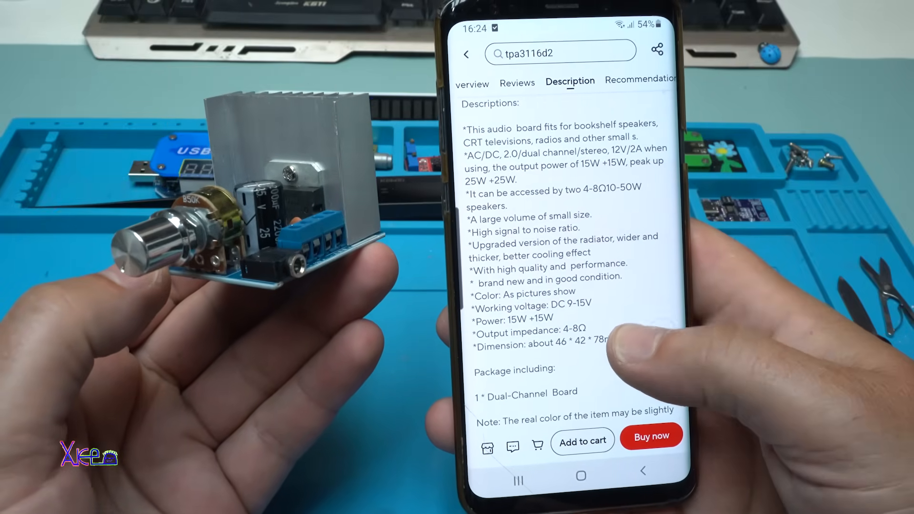
{"action": "scroll", "scroll_direction": "up", "scroll_amount": 3}
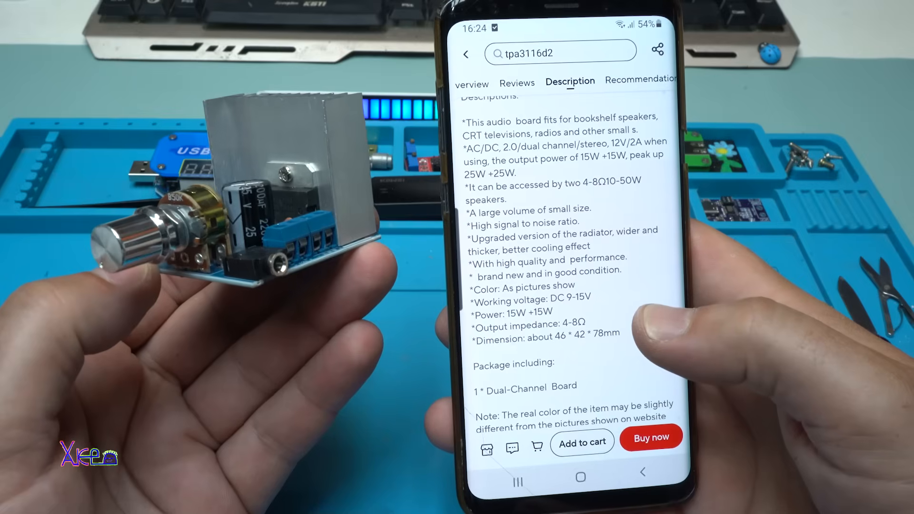